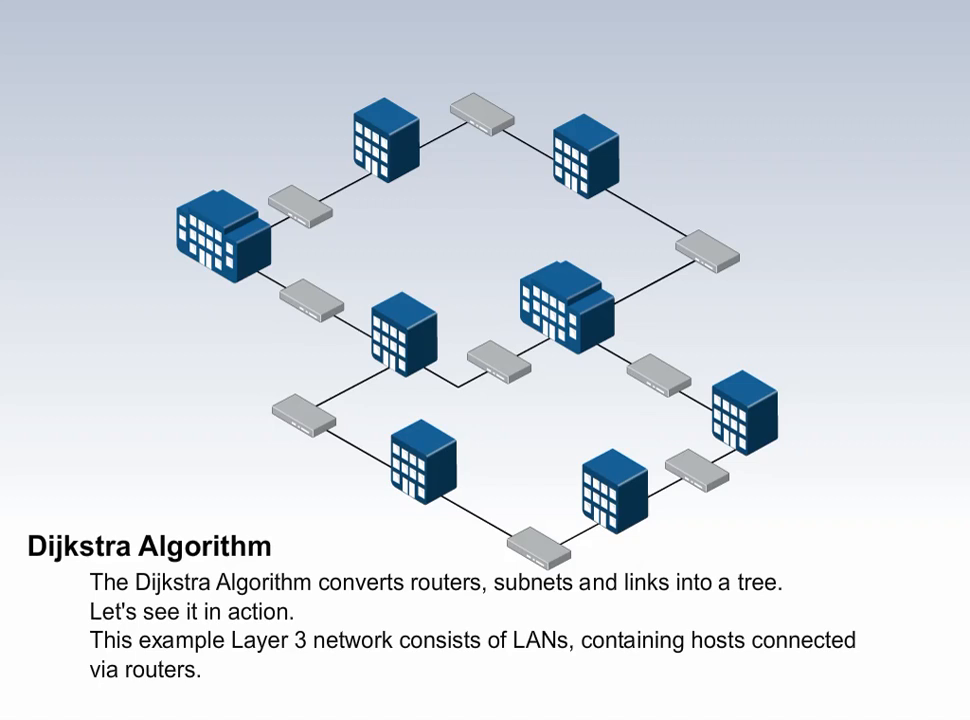
pyautogui.press('Right')
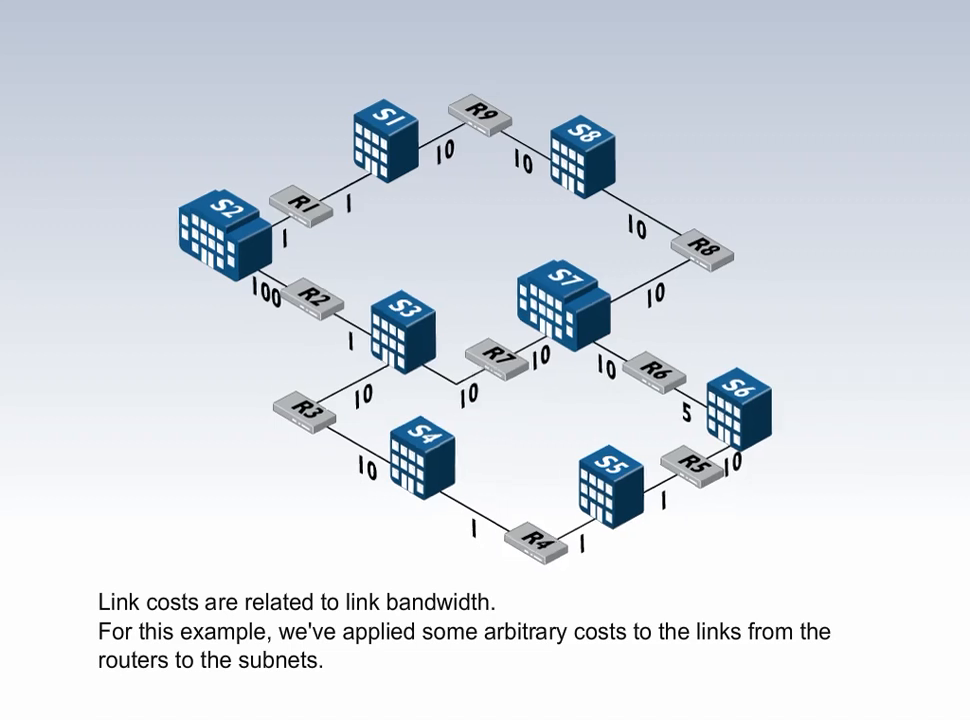
pyautogui.press('Right')
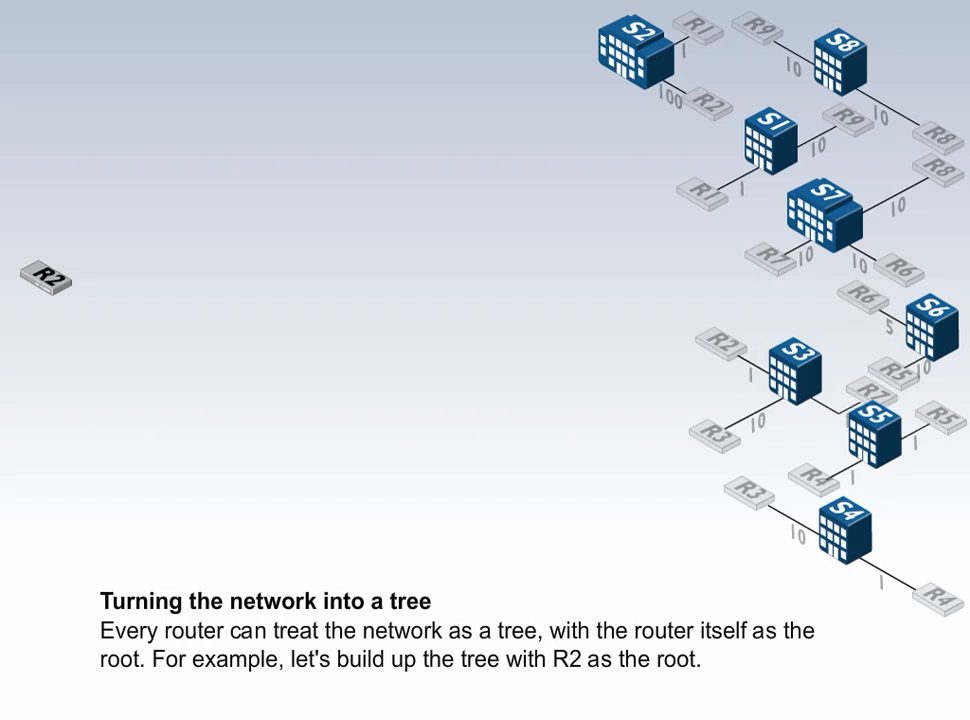
pyautogui.press('Right')
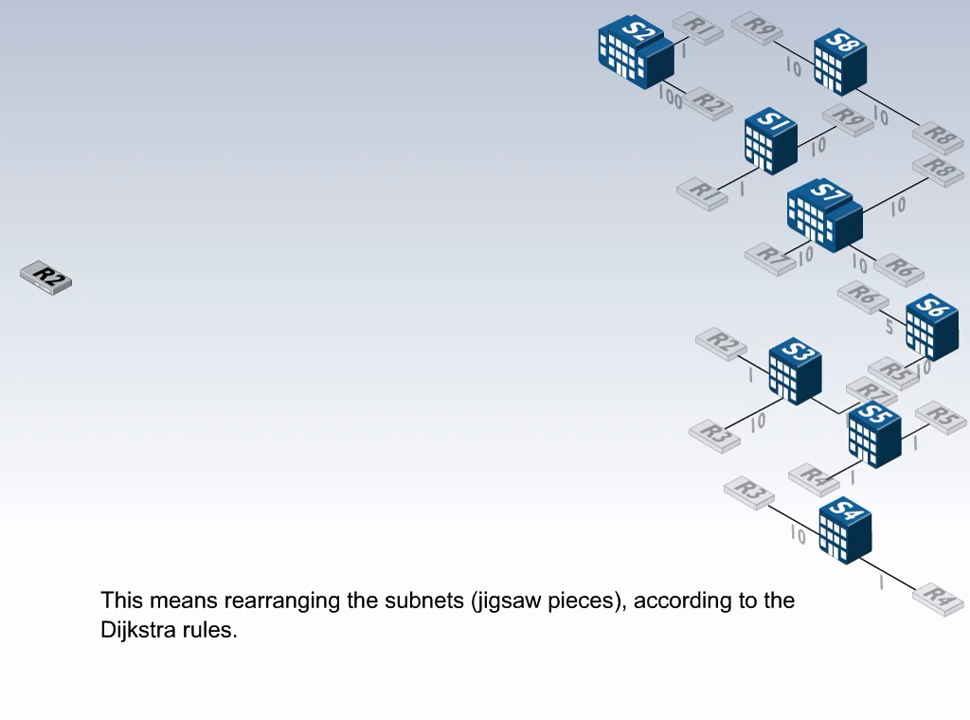